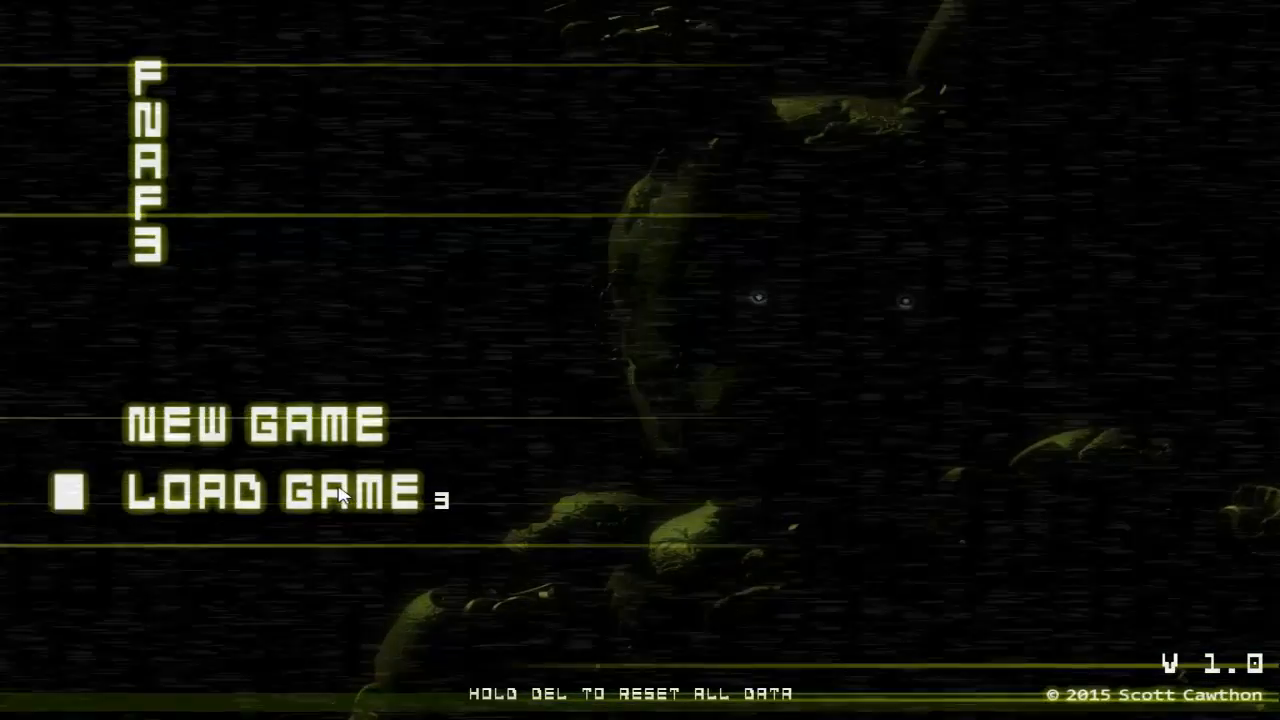
# - Continue the saved game from night 3 via Load Game
pyautogui.click(270, 490)
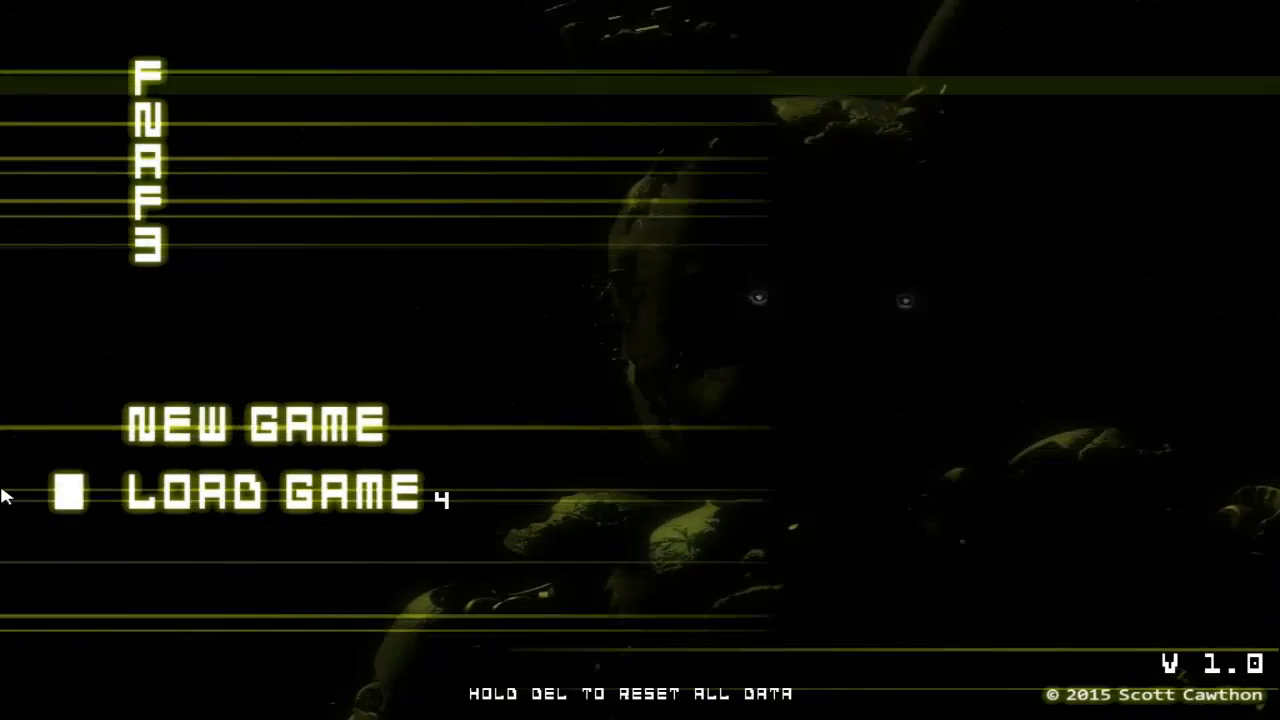
pyautogui.click(276, 492)
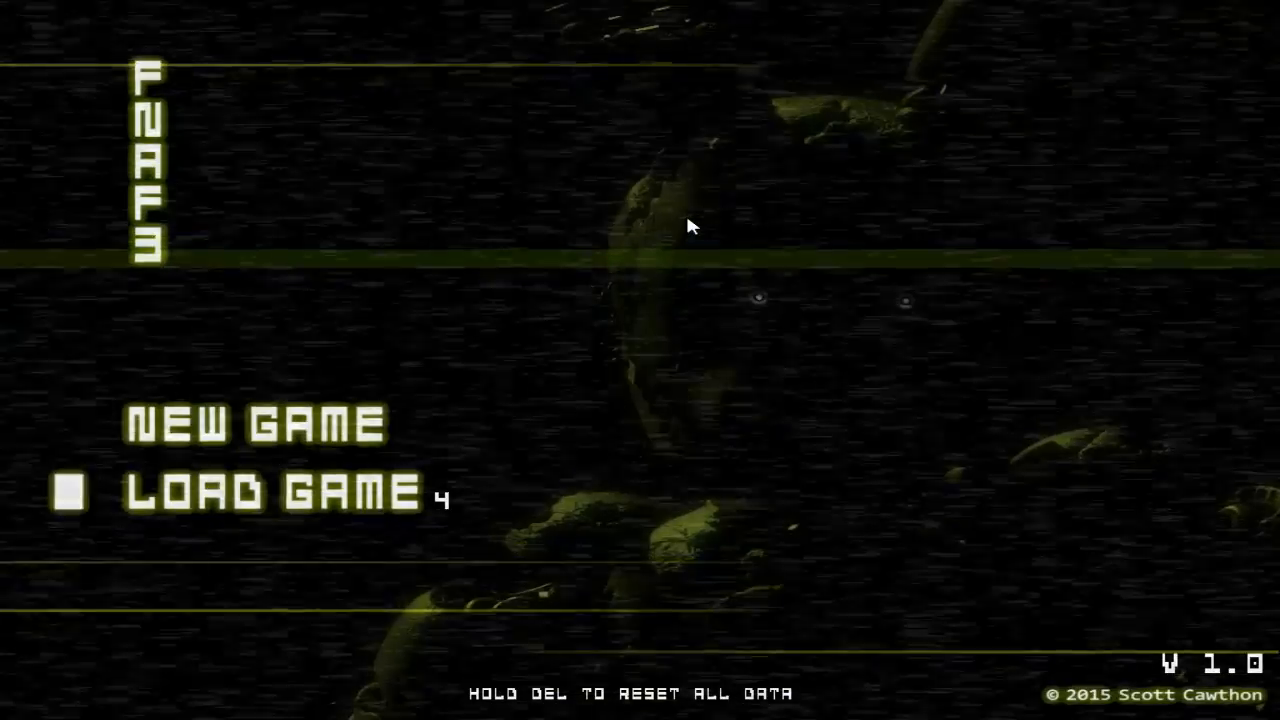
pyautogui.click(264, 492)
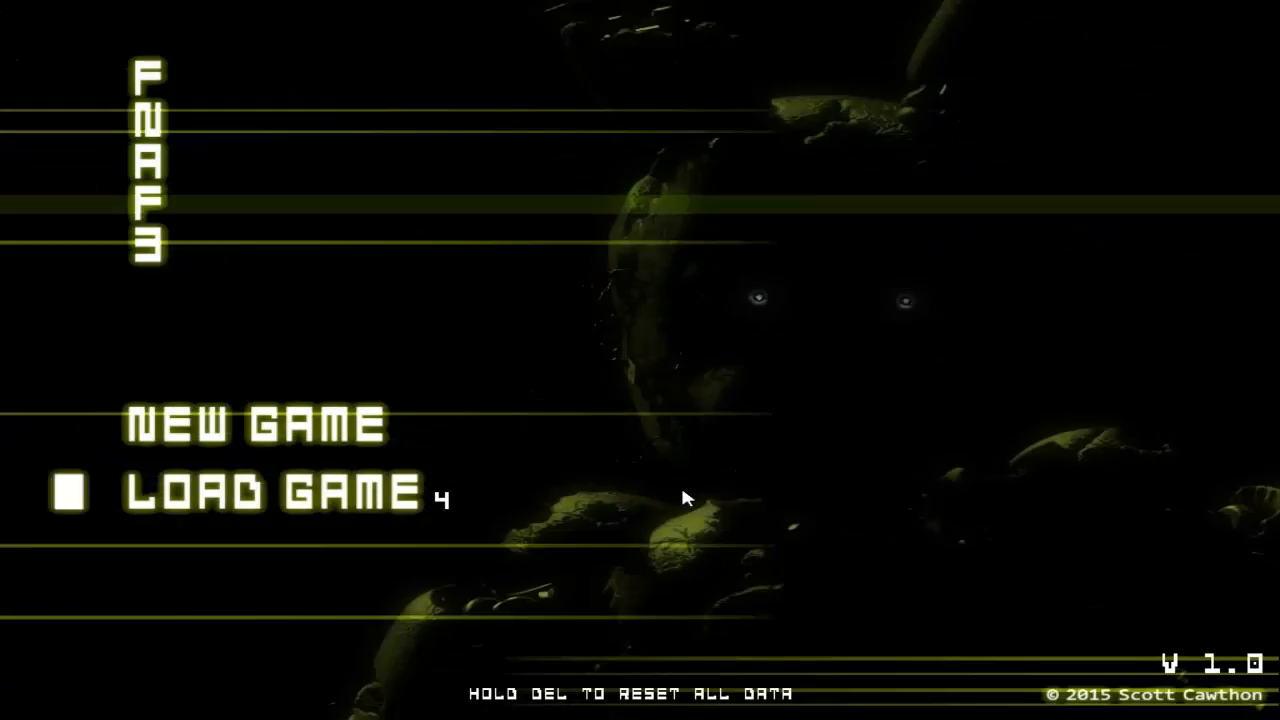
pyautogui.click(270, 490)
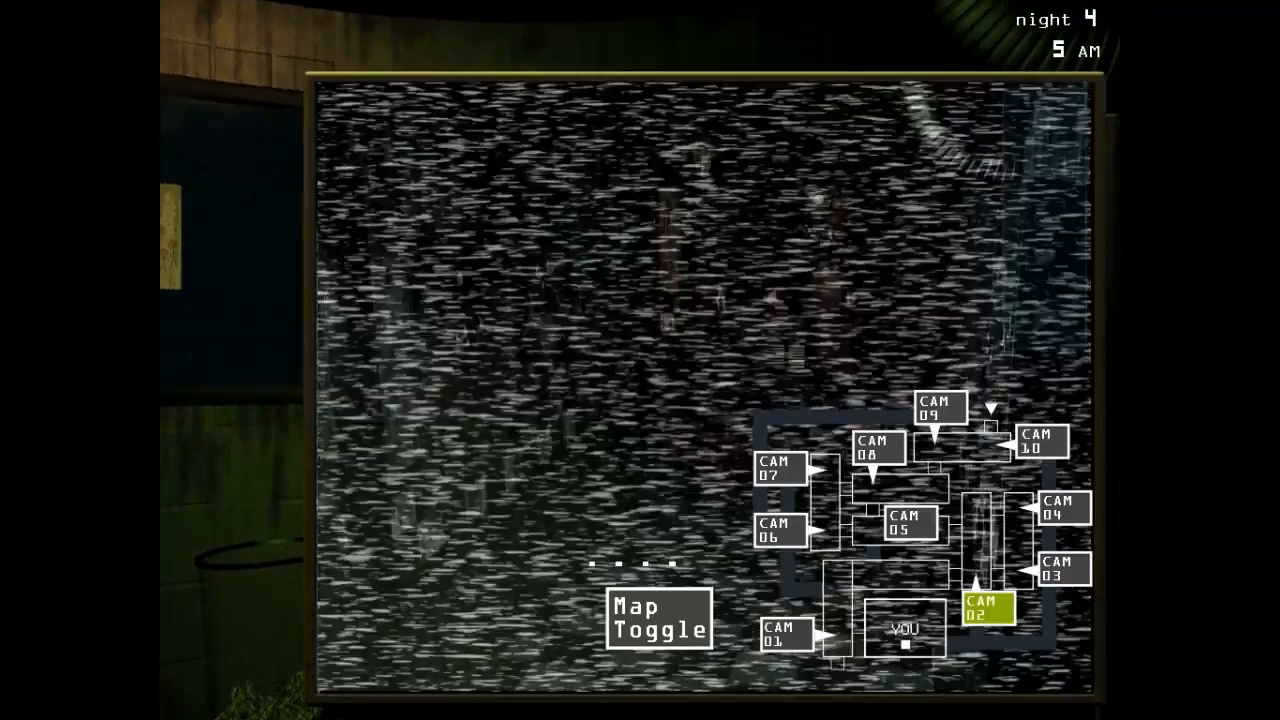
# - Bring up the maintenance system restart menu at 5 AM on night 4
pyautogui.click(1064, 572)
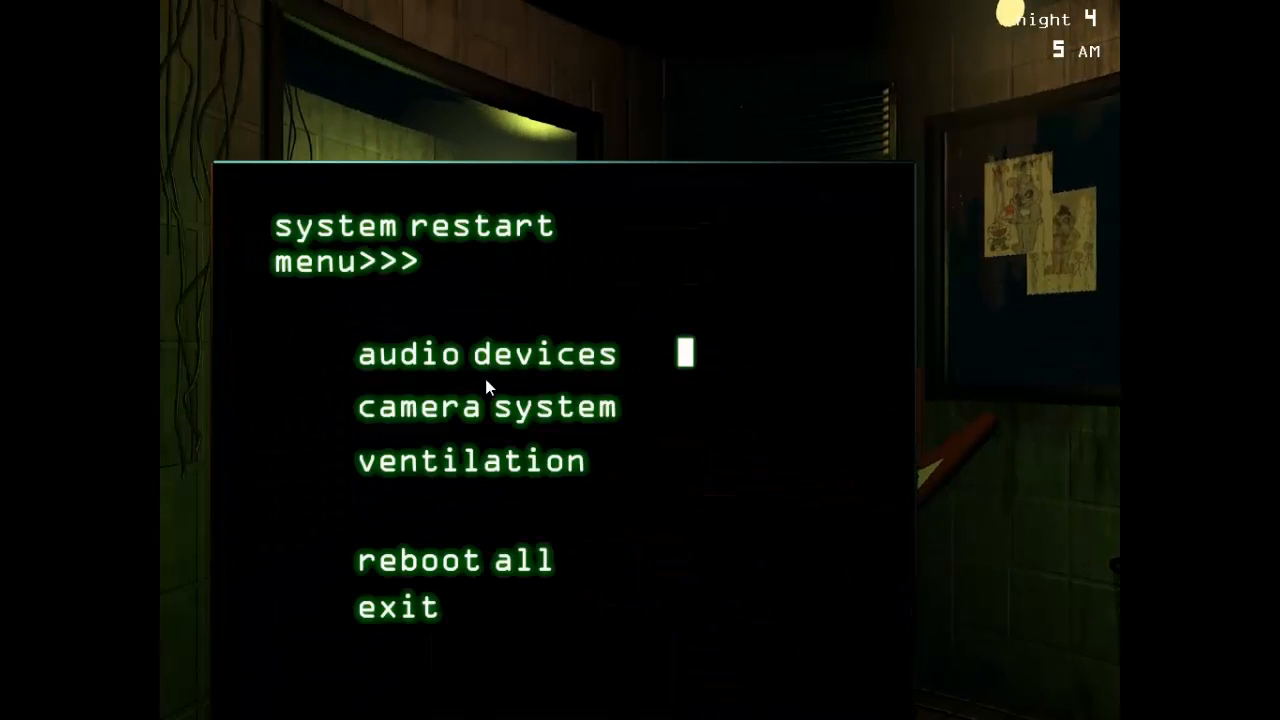
pyautogui.moveTo(476, 382)
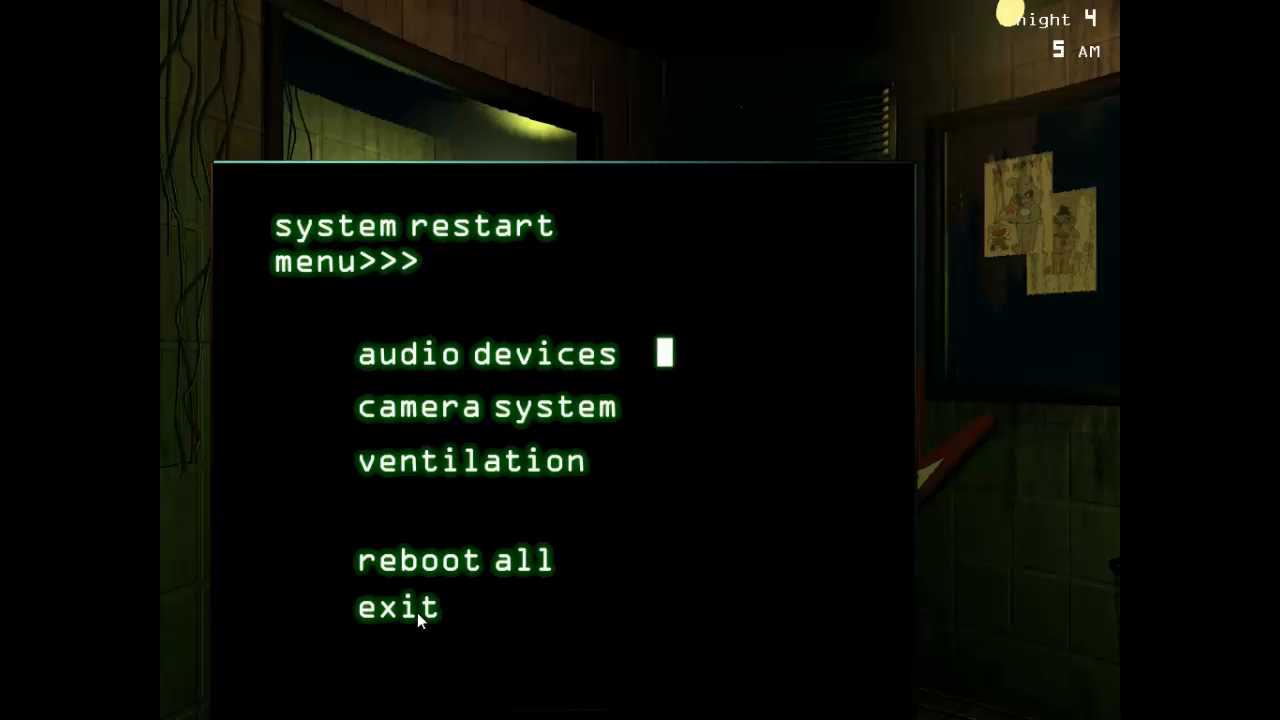
# - Reboot the ventilation system from the maintenance panel
pyautogui.click(396, 608)
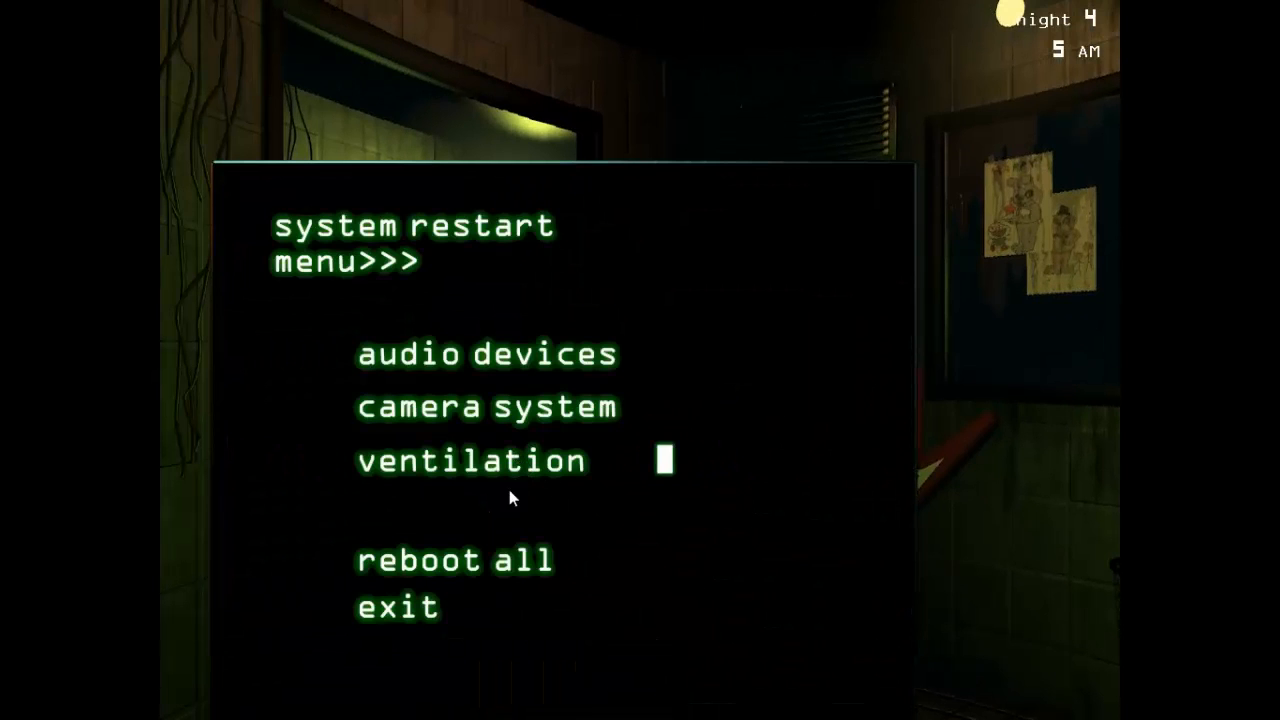
pyautogui.moveTo(520, 476)
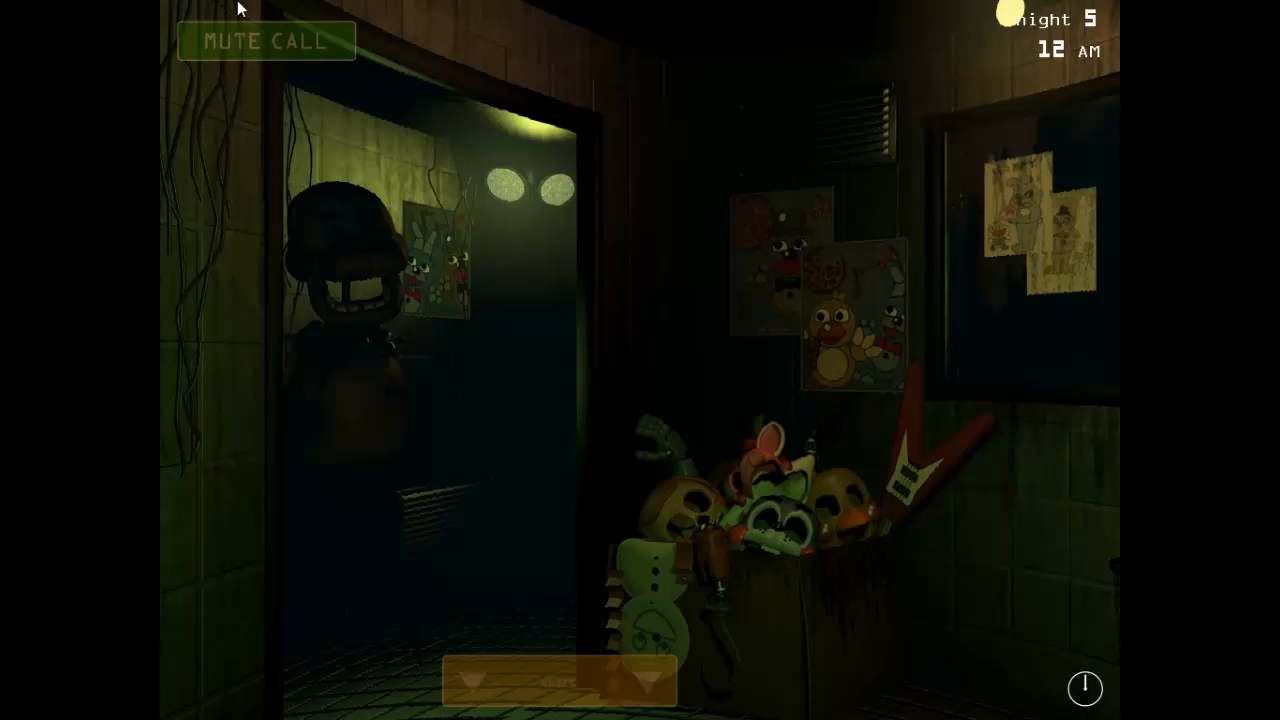
pyautogui.moveTo(220, 488)
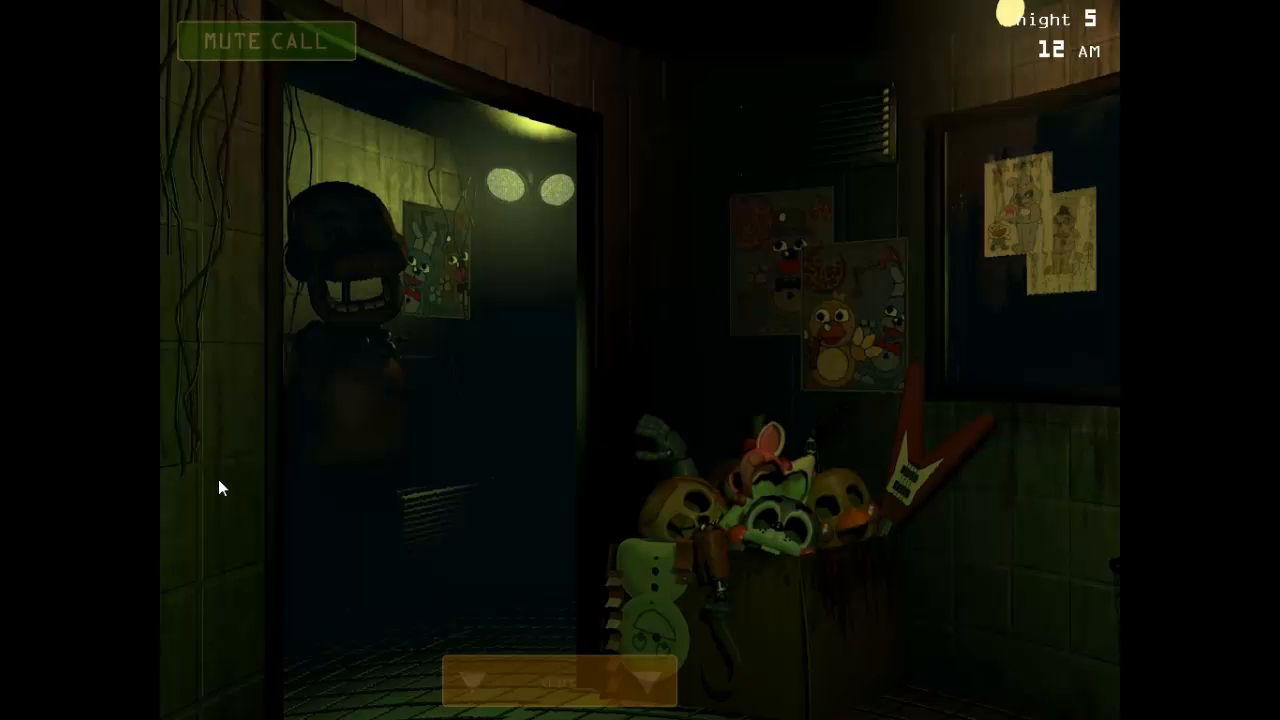